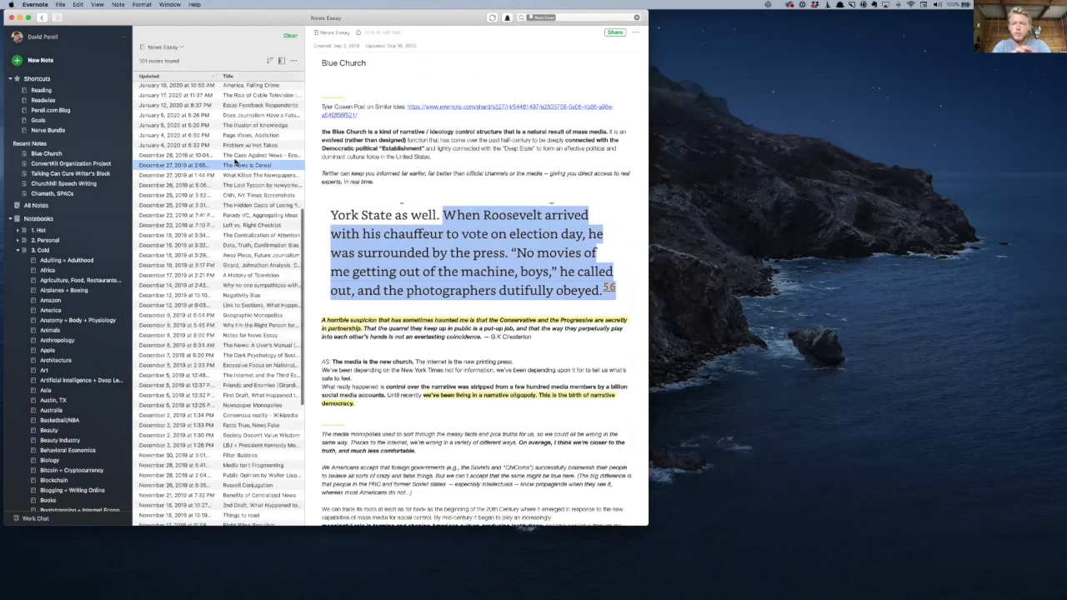
# - Browse News Essay notes, opening 'Problem w/ Hot Takes' then 'Page Views, Addiction'
pyautogui.click(249, 136)
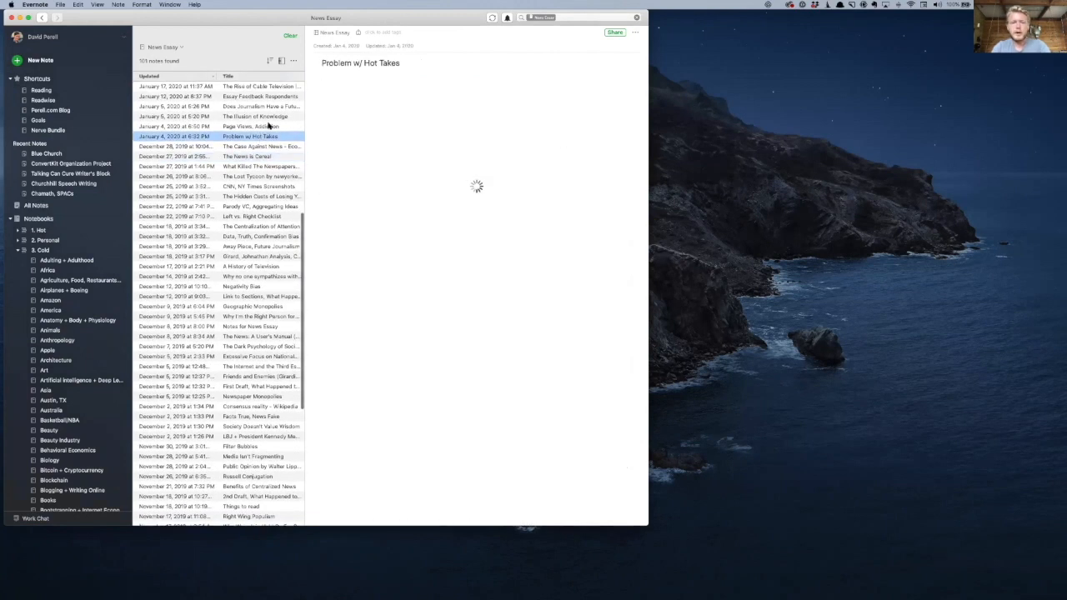
pyautogui.click(256, 125)
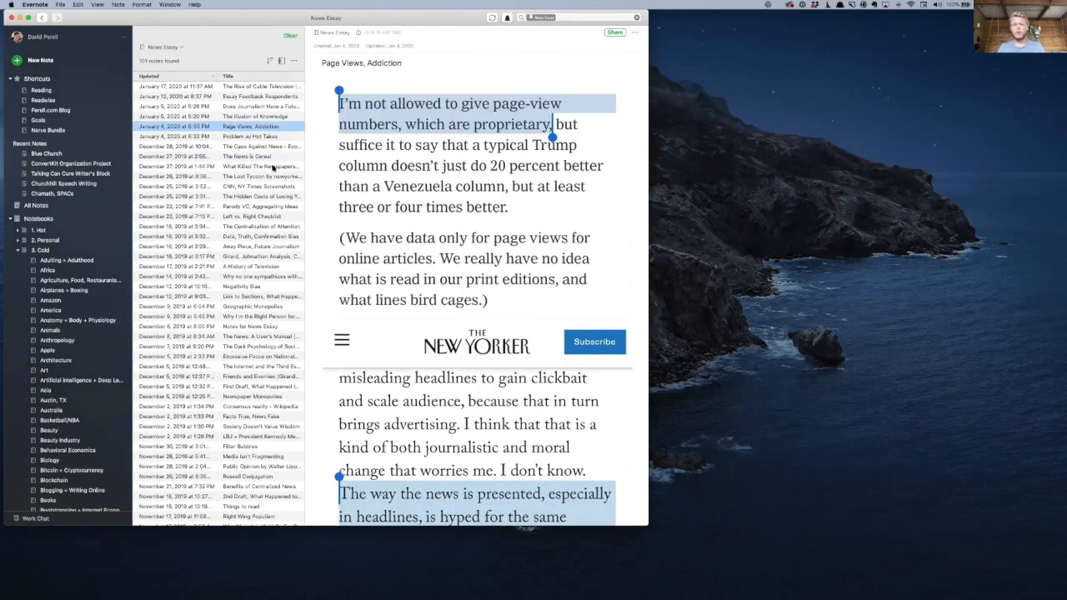
pyautogui.moveTo(281, 114)
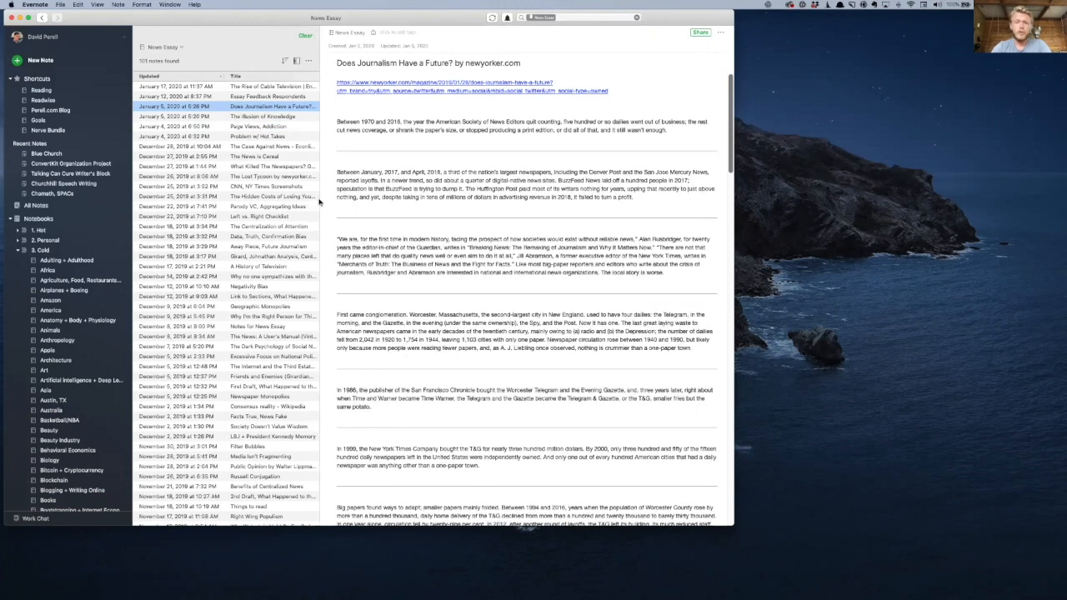
pyautogui.moveTo(318, 200)
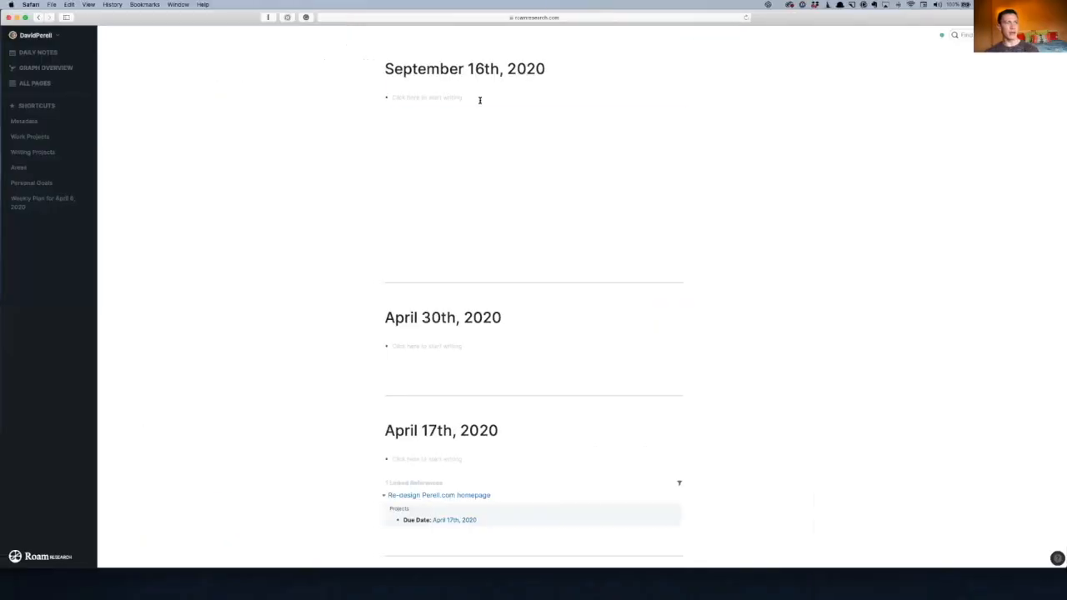
# - Start an empty bullet under the September 16th, 2020 daily note
pyautogui.click(427, 98)
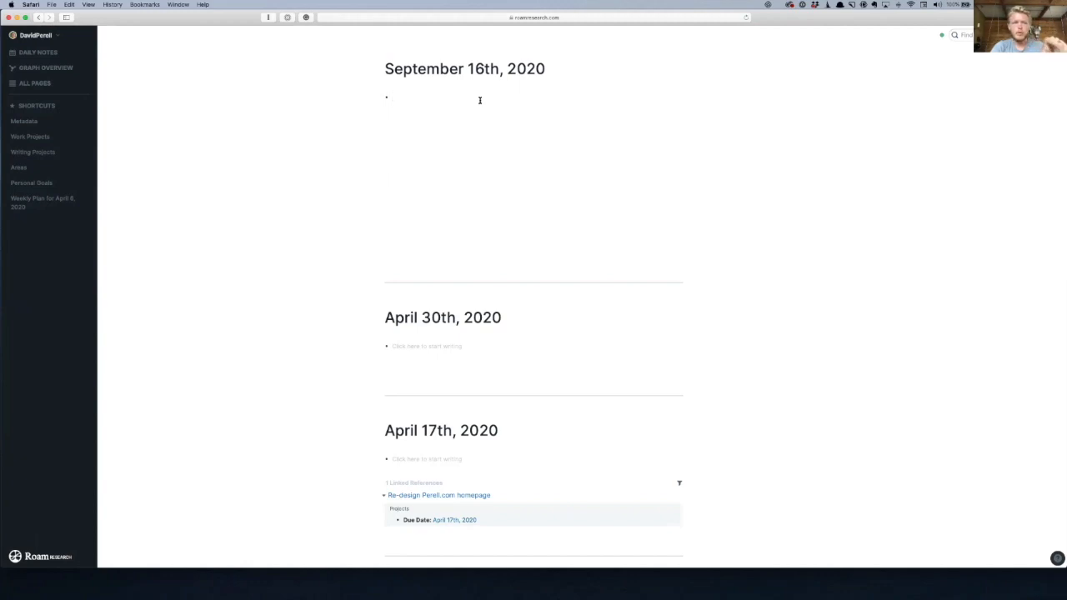
pyautogui.scroll(-3)
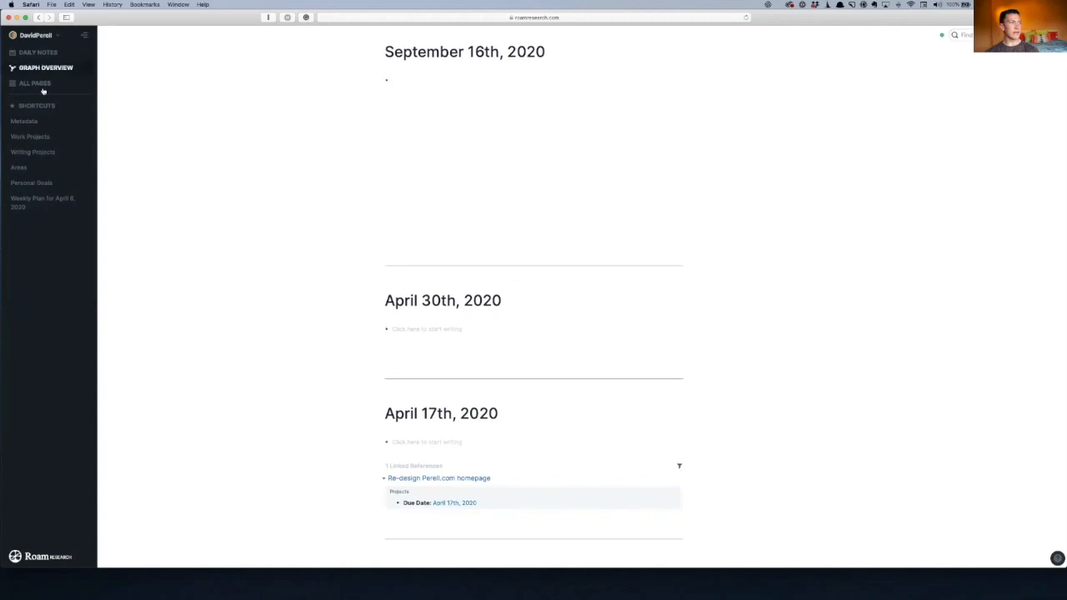
# - View the Metadata page of templates for essays, books, videos and articles
pyautogui.click(24, 121)
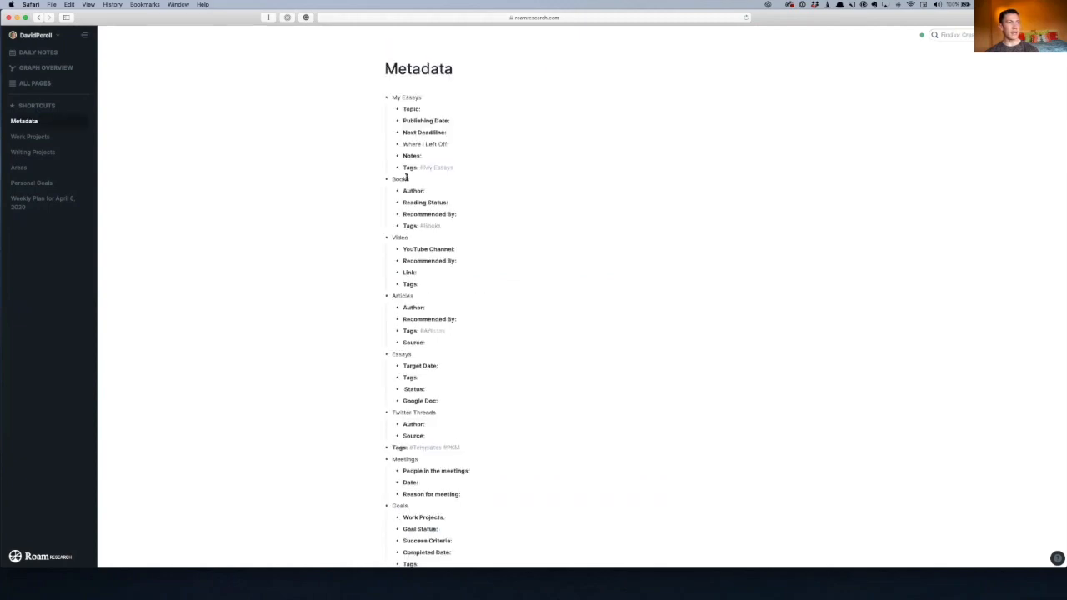
pyautogui.scroll(-3)
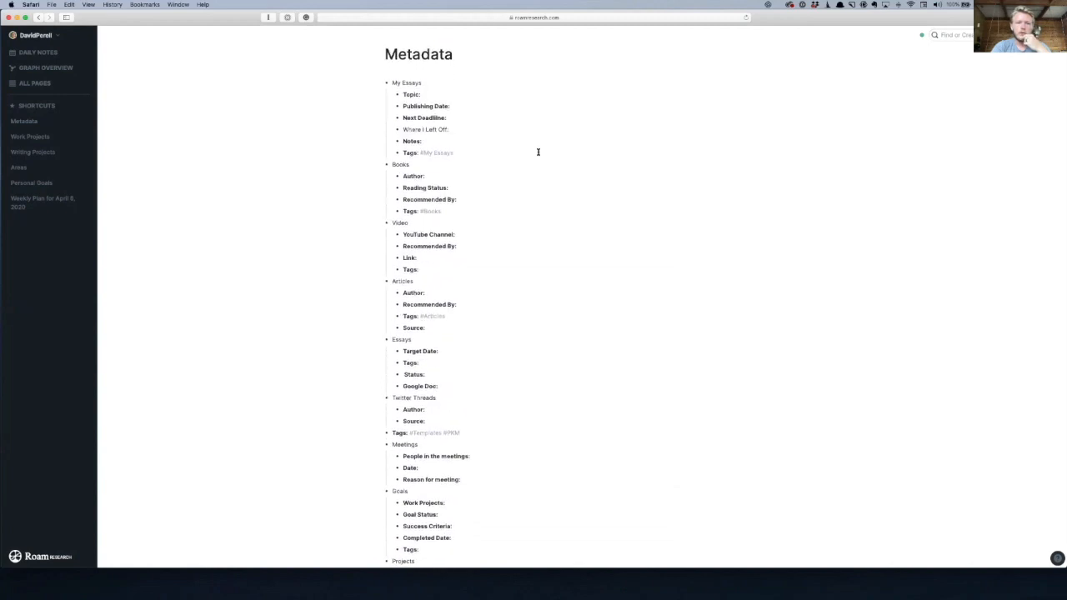
pyautogui.scroll(-3)
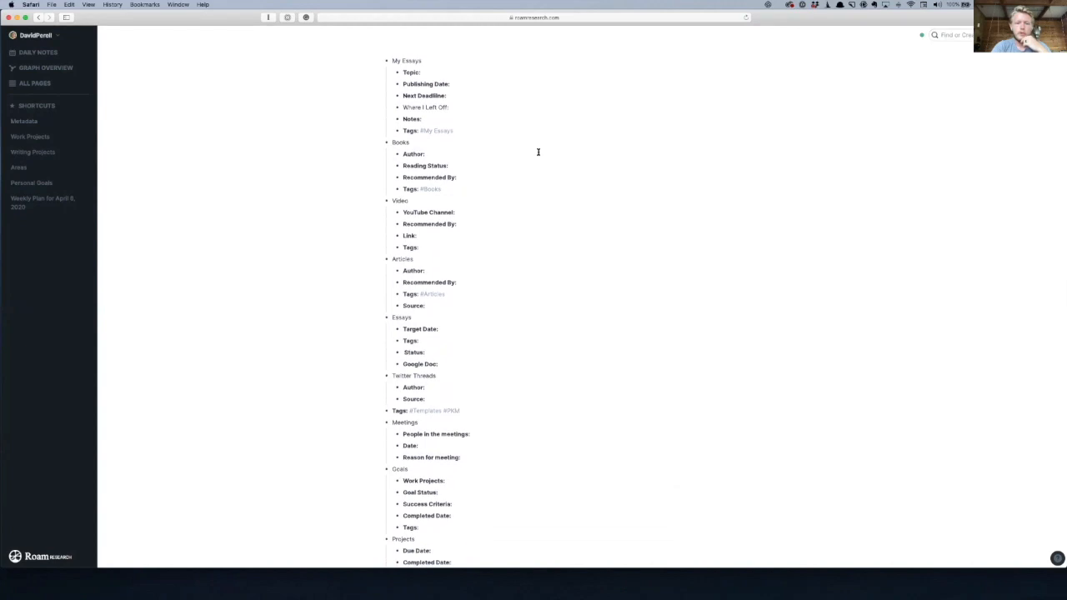
pyautogui.scroll(-3)
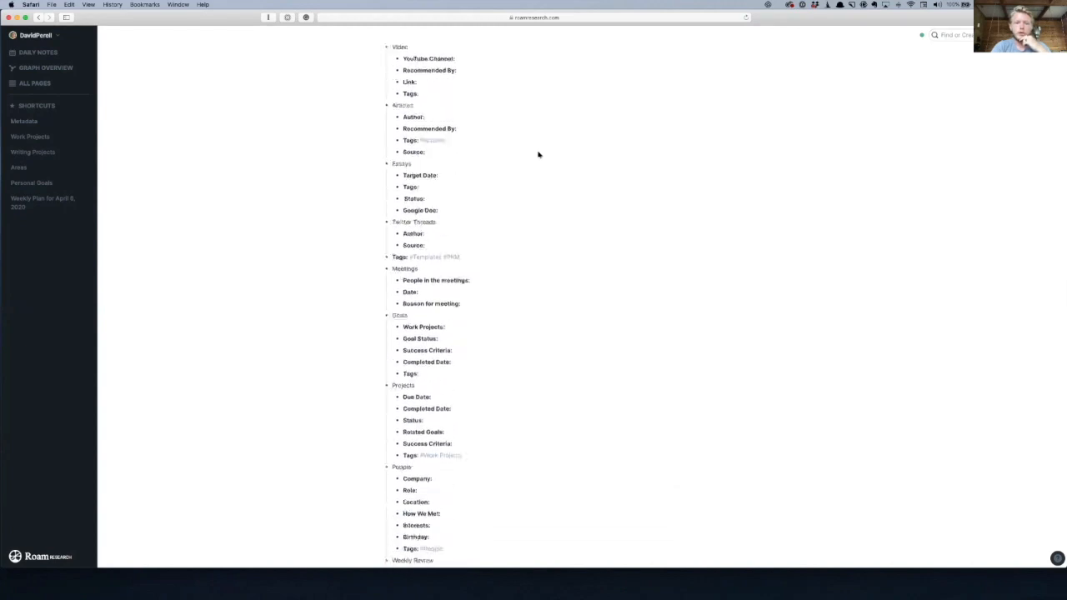
pyautogui.scroll(3)
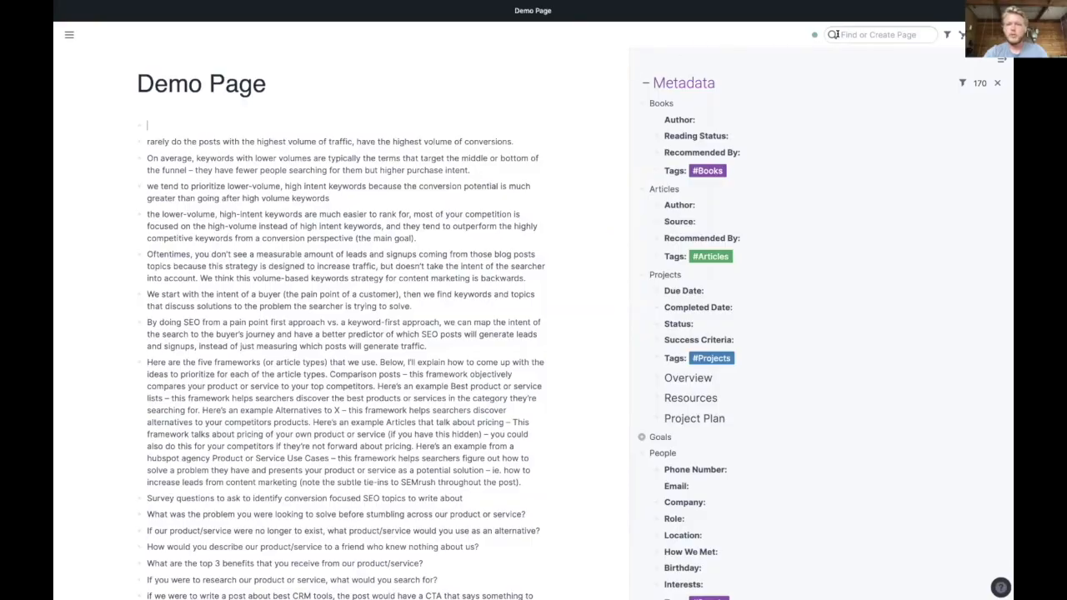
# - Find the roam/css page via 'roam' and select its UI Colors, Leyendecker and Tag Styles blocks
pyautogui.write('roam')
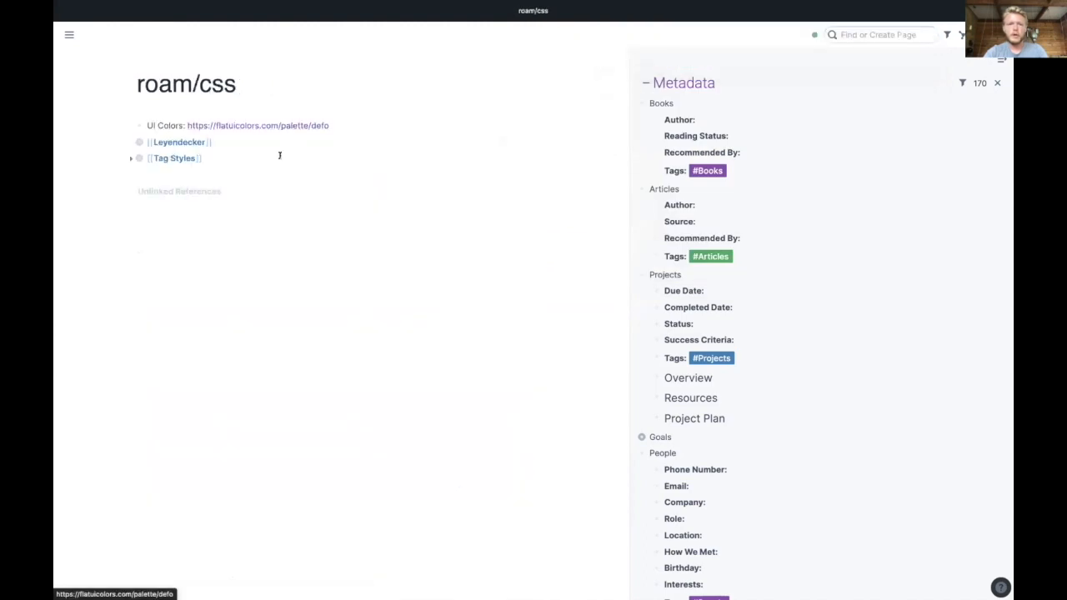
pyautogui.moveTo(166, 125); pyautogui.dragTo(208, 157)
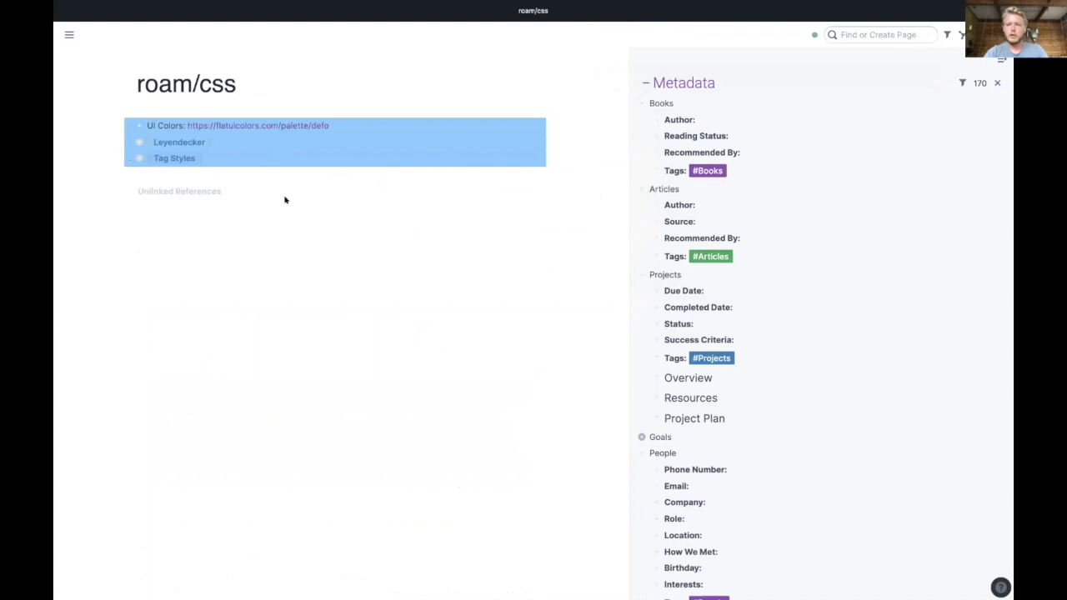
pyautogui.moveTo(444, 207)
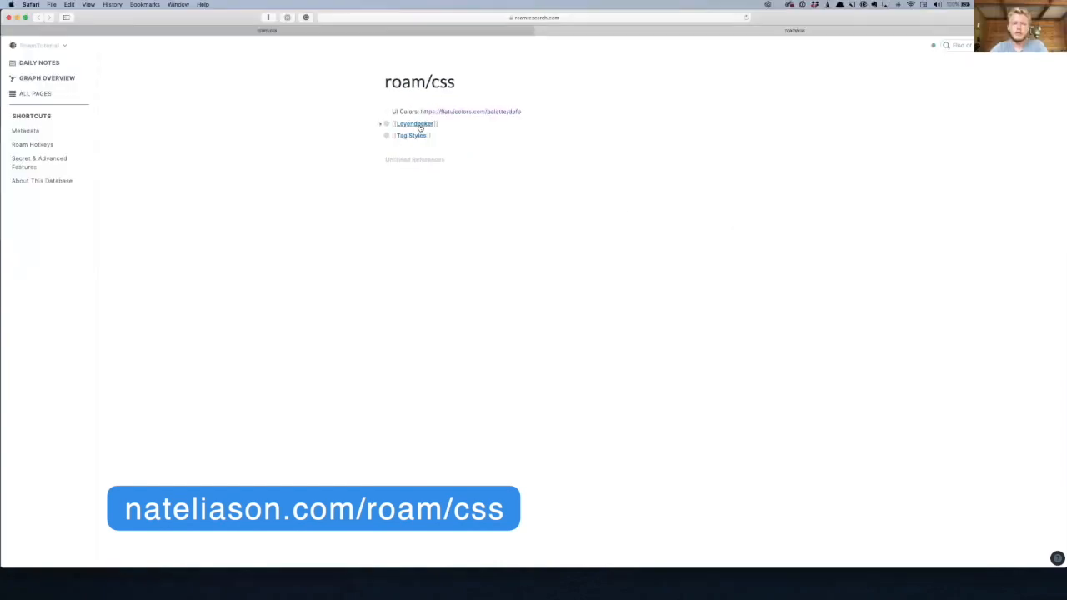
# - Copy the three style blocks into the personal graph's roam/css page
pyautogui.moveTo(373, 94); pyautogui.dragTo(533, 135)
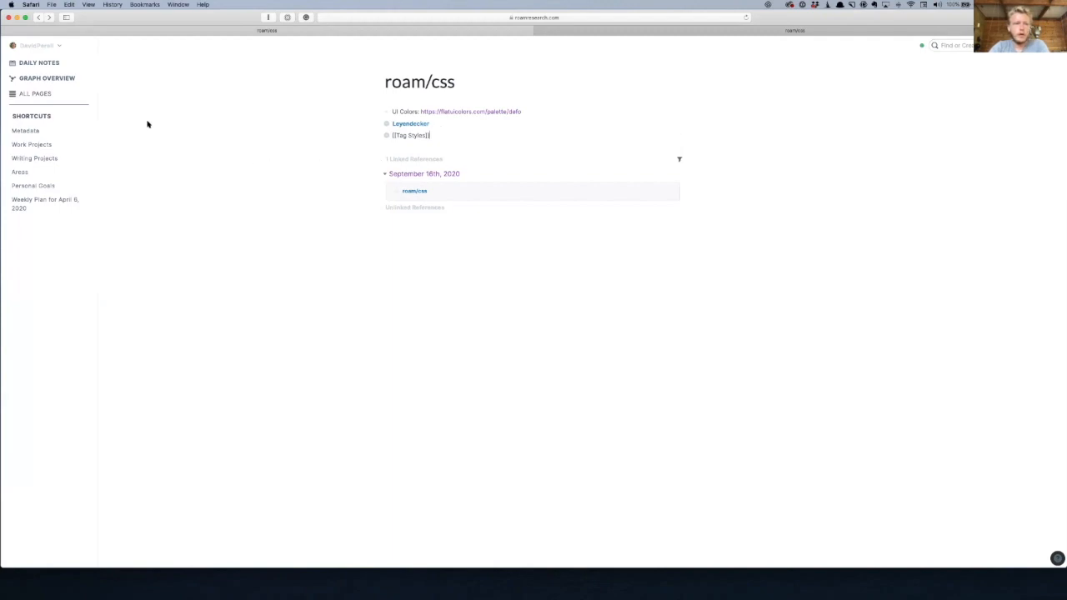
# - Return to Daily Notes and view Metadata with its Books and Articles tags now colored
pyautogui.click(423, 174)
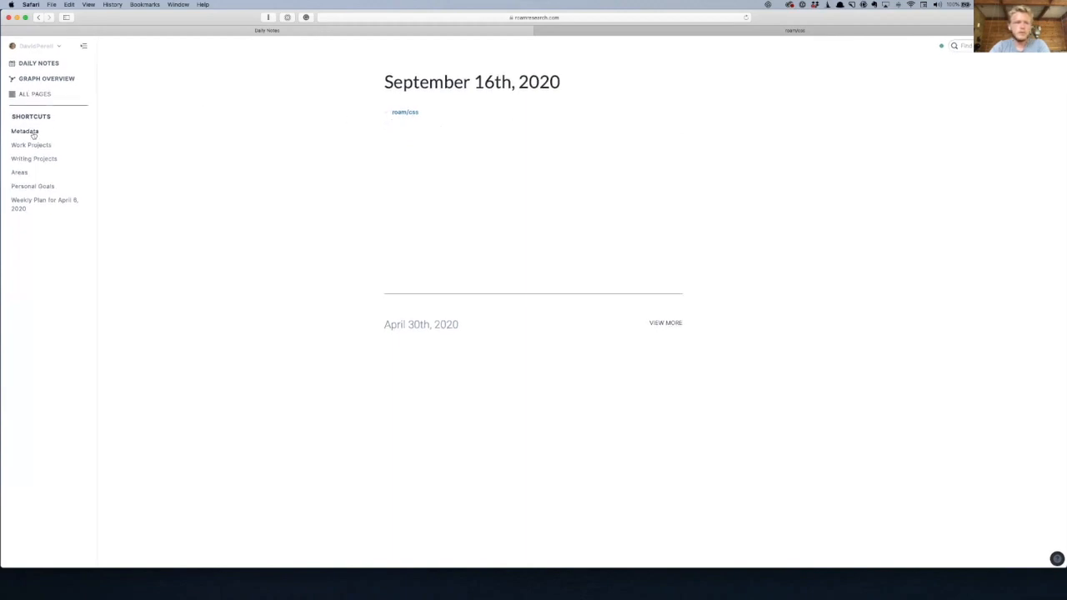
pyautogui.click(25, 131)
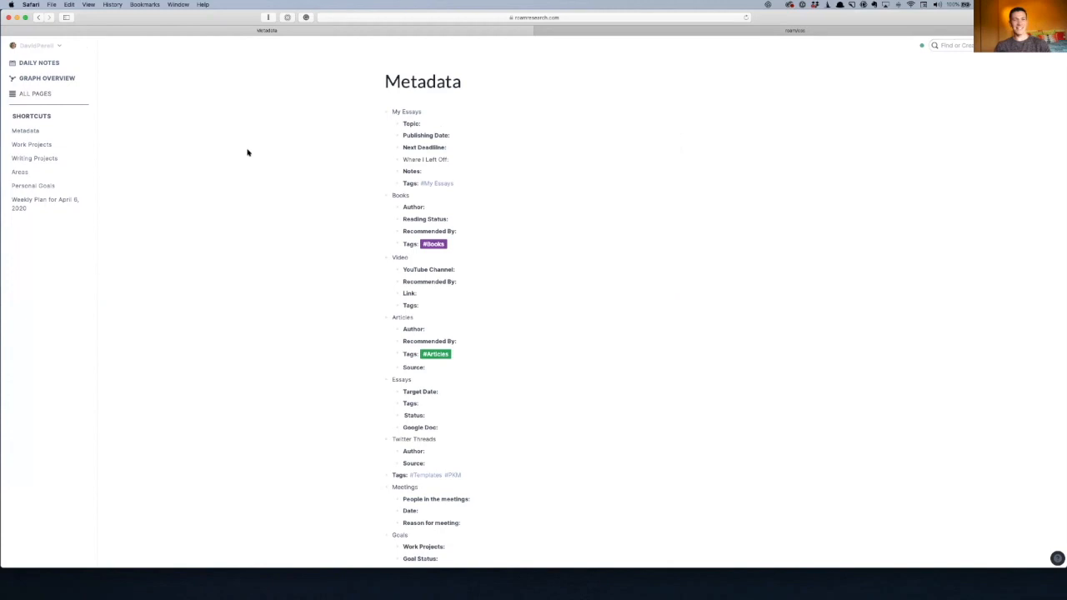